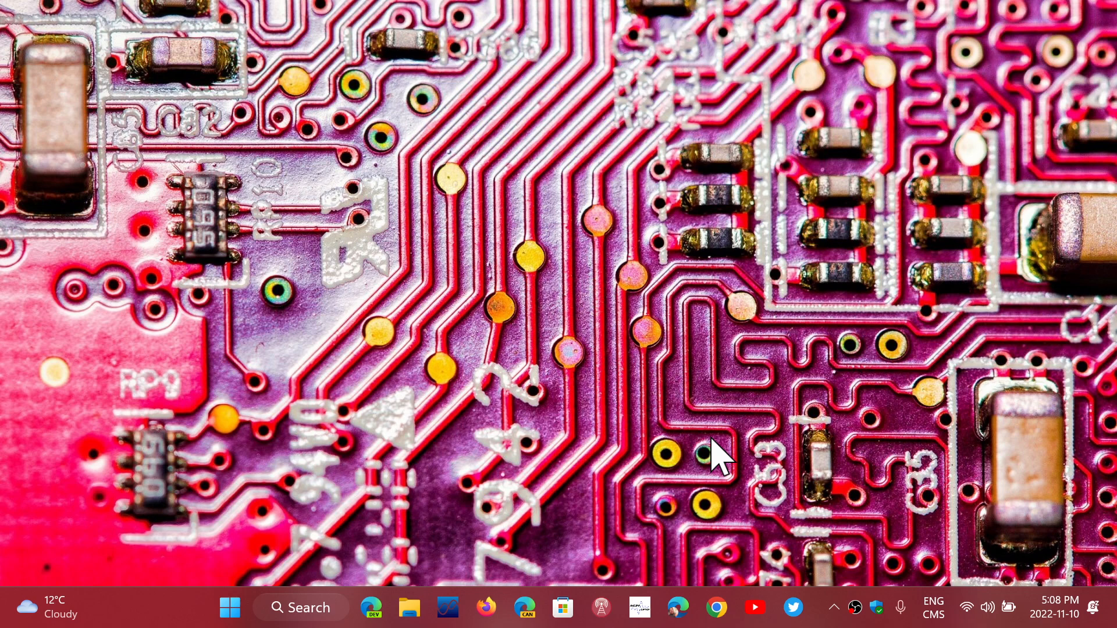
{"action": "mouse_move", "coordinate": [494, 317]}
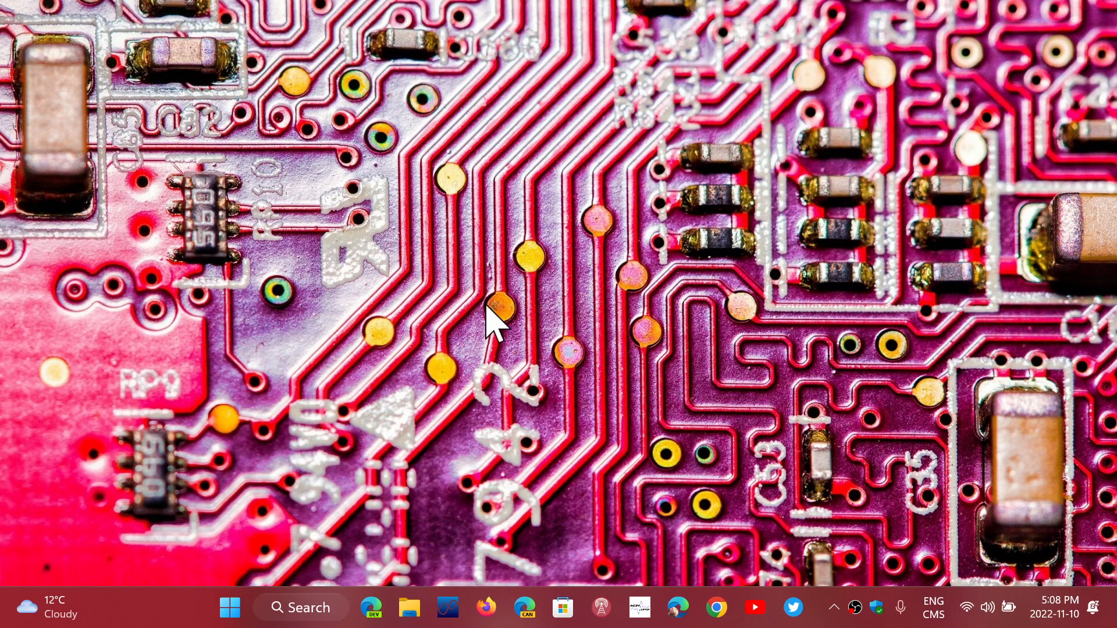
{"action": "mouse_move", "coordinate": [481, 460]}
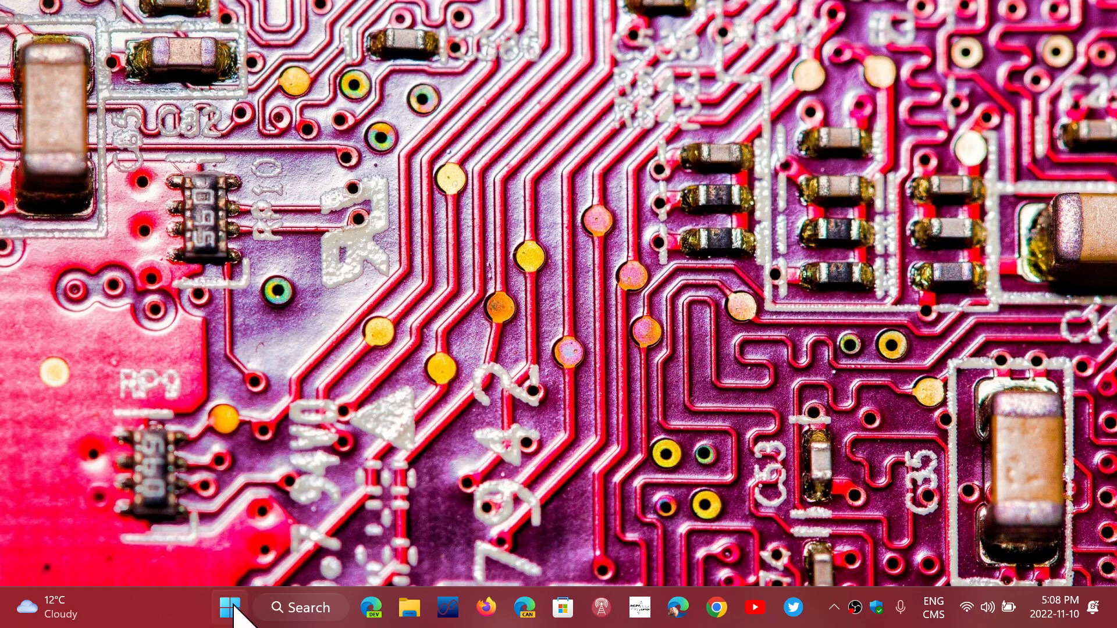
Bring up the Start button's quick-link menu of system tools, including Device Manager.
{"action": "right_click", "coordinate": [230, 607]}
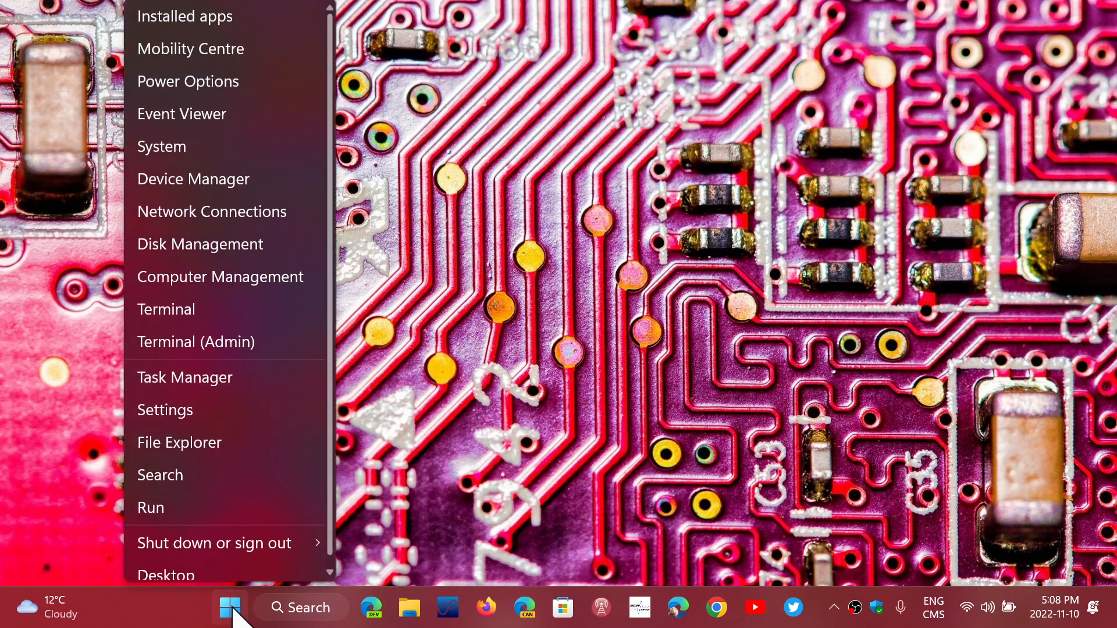
{"action": "mouse_move", "coordinate": [289, 441]}
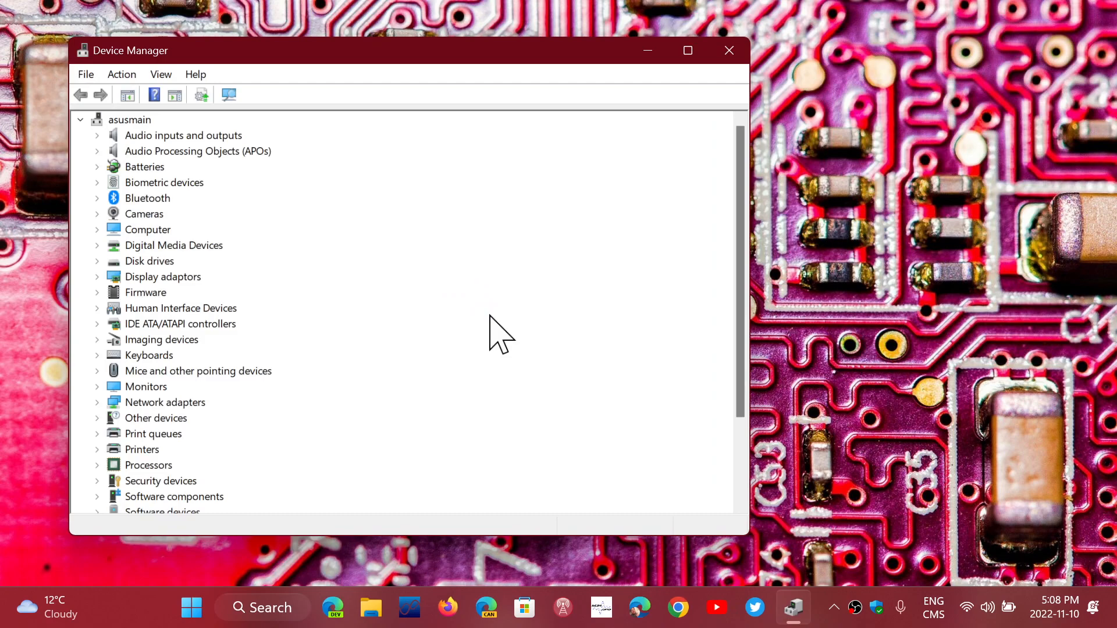
{"action": "scroll", "scroll_direction": "down", "scroll_amount": 3}
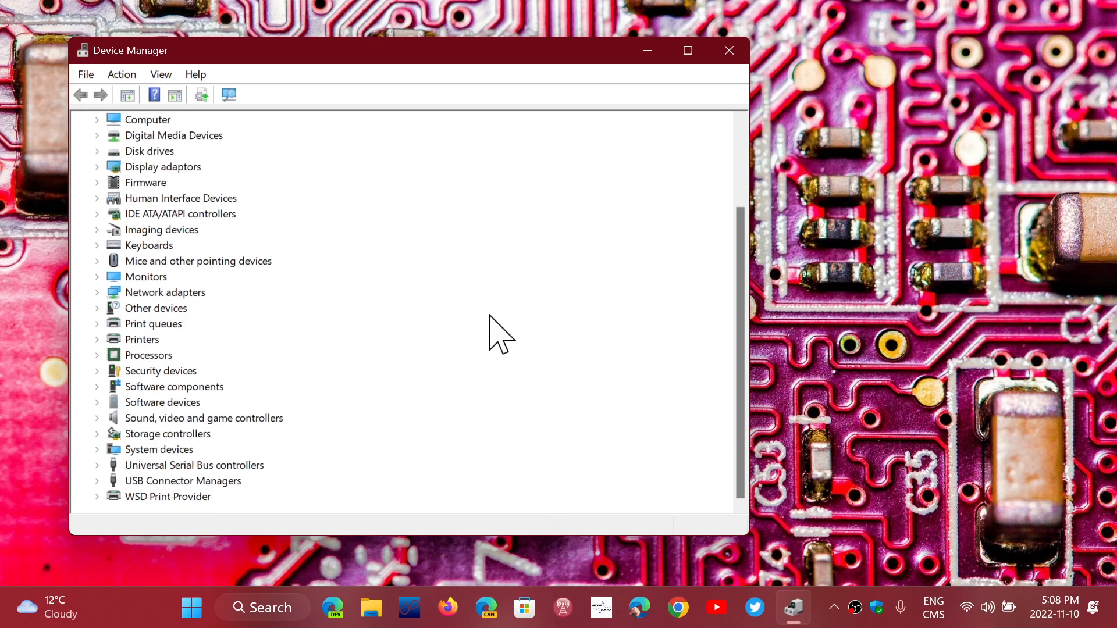
{"action": "scroll", "scroll_direction": "up", "scroll_amount": 3}
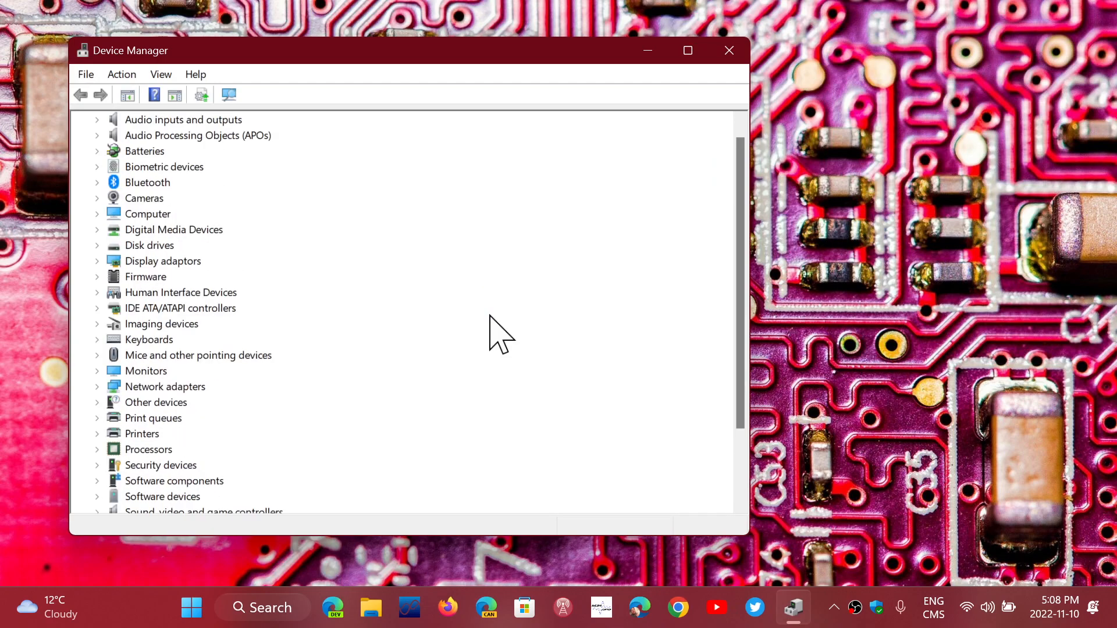
{"action": "scroll", "scroll_direction": "up", "scroll_amount": 3}
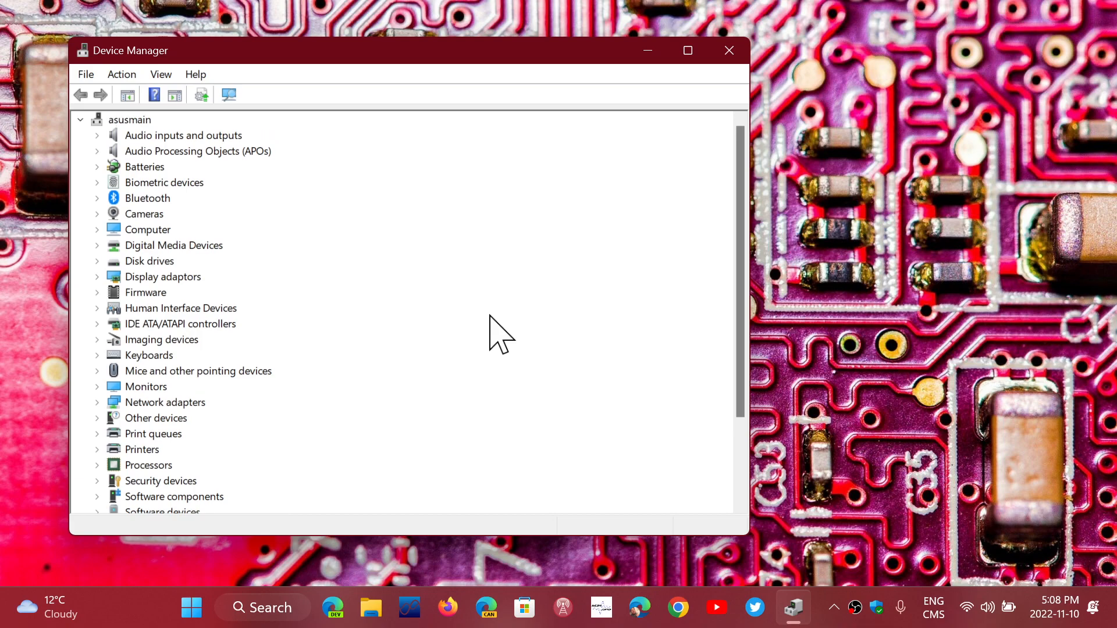
{"action": "mouse_move", "coordinate": [145, 235]}
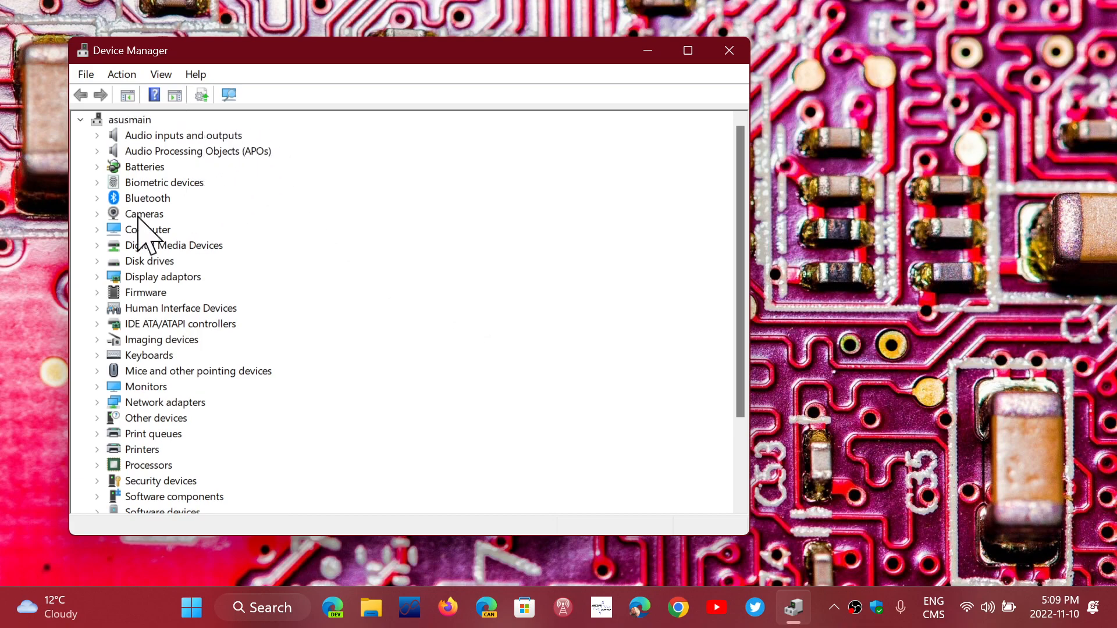
{"action": "mouse_move", "coordinate": [181, 374]}
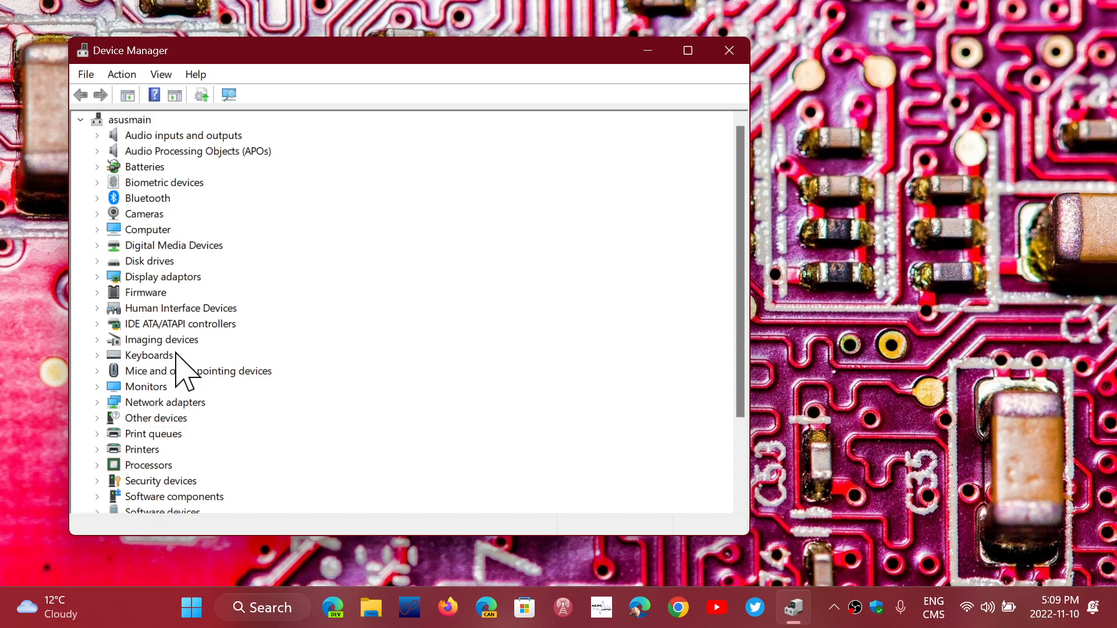
{"action": "mouse_move", "coordinate": [385, 377]}
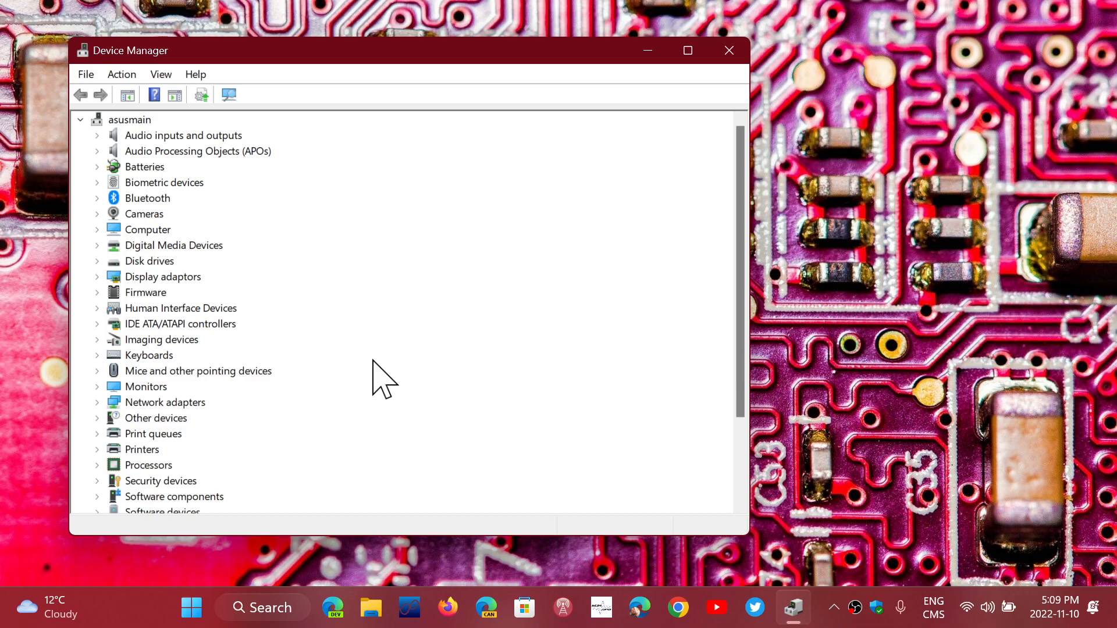
{"action": "mouse_move", "coordinate": [570, 520]}
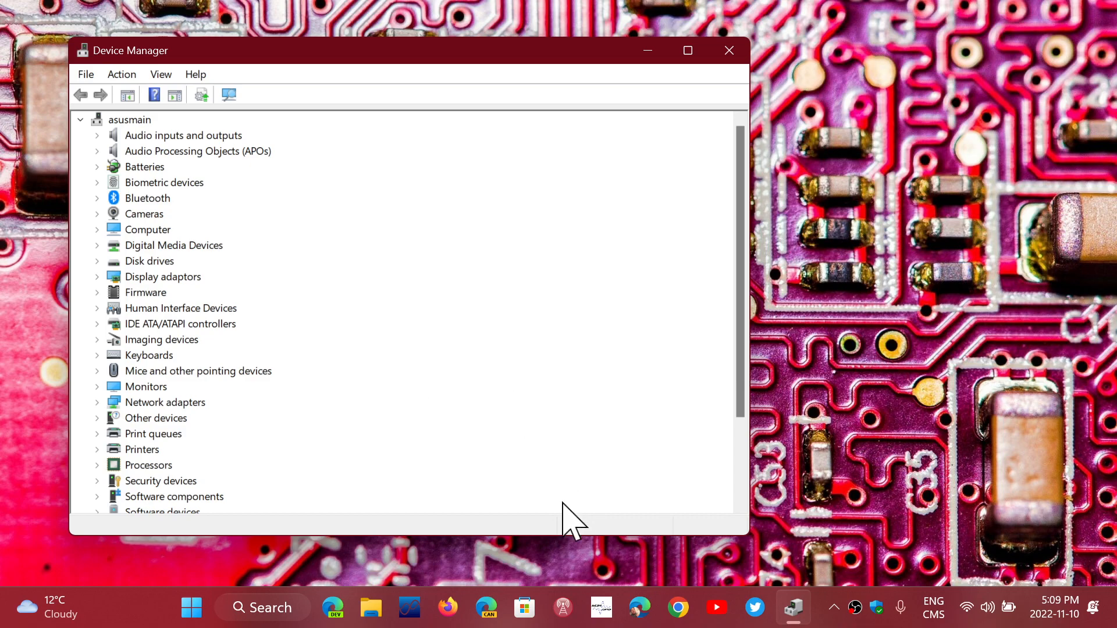
{"action": "mouse_move", "coordinate": [557, 578]}
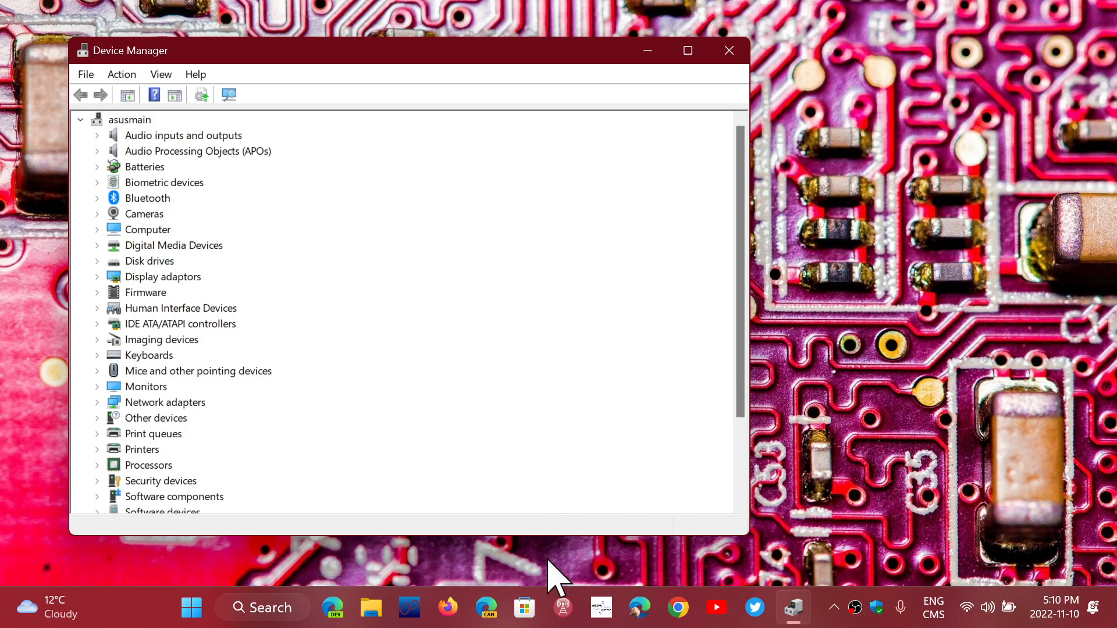
{"action": "mouse_move", "coordinate": [406, 470]}
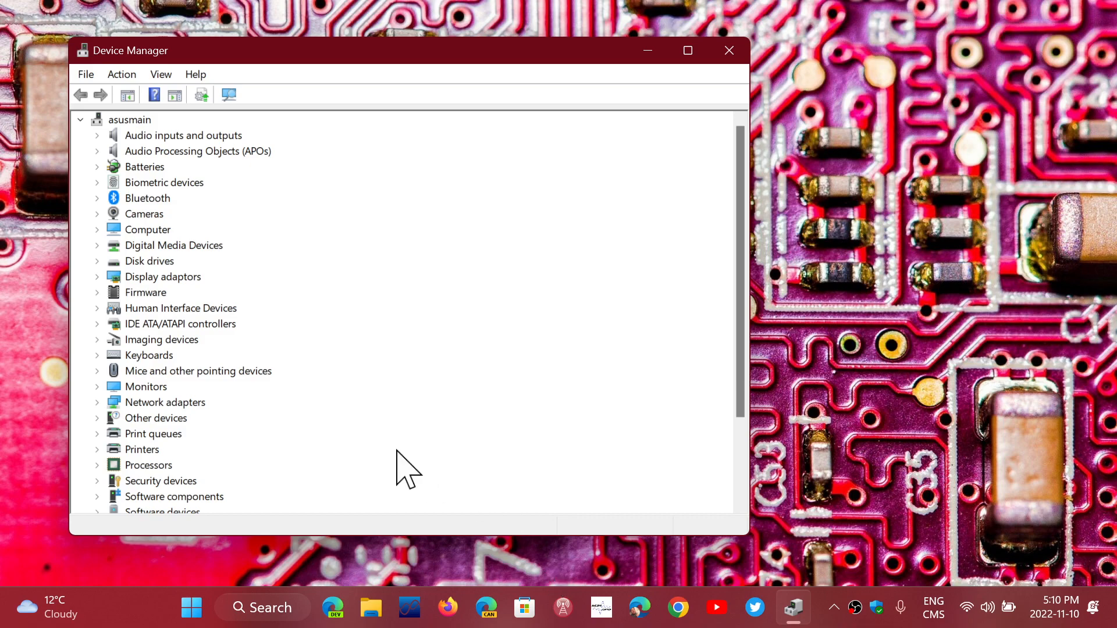
{"action": "mouse_move", "coordinate": [428, 356]}
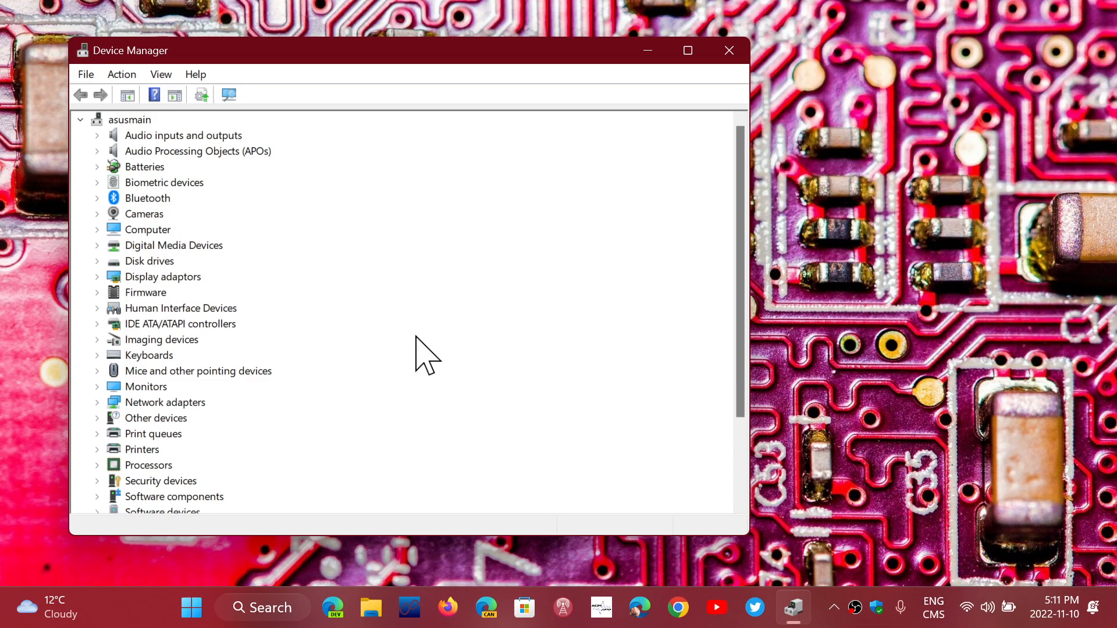
{"action": "mouse_move", "coordinate": [413, 349]}
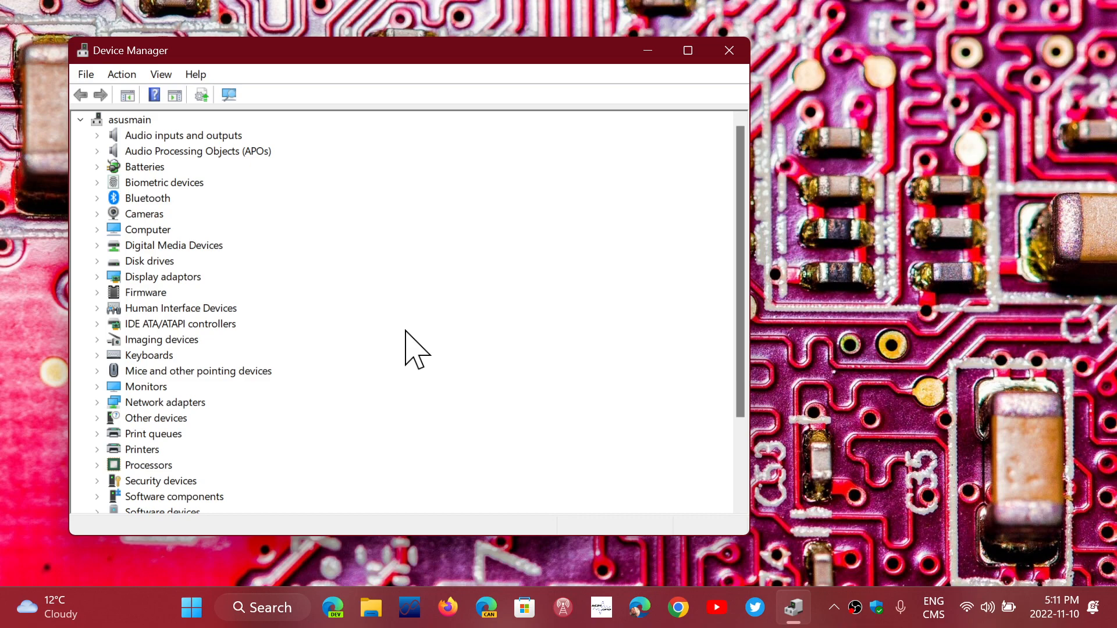
{"action": "mouse_move", "coordinate": [111, 327]}
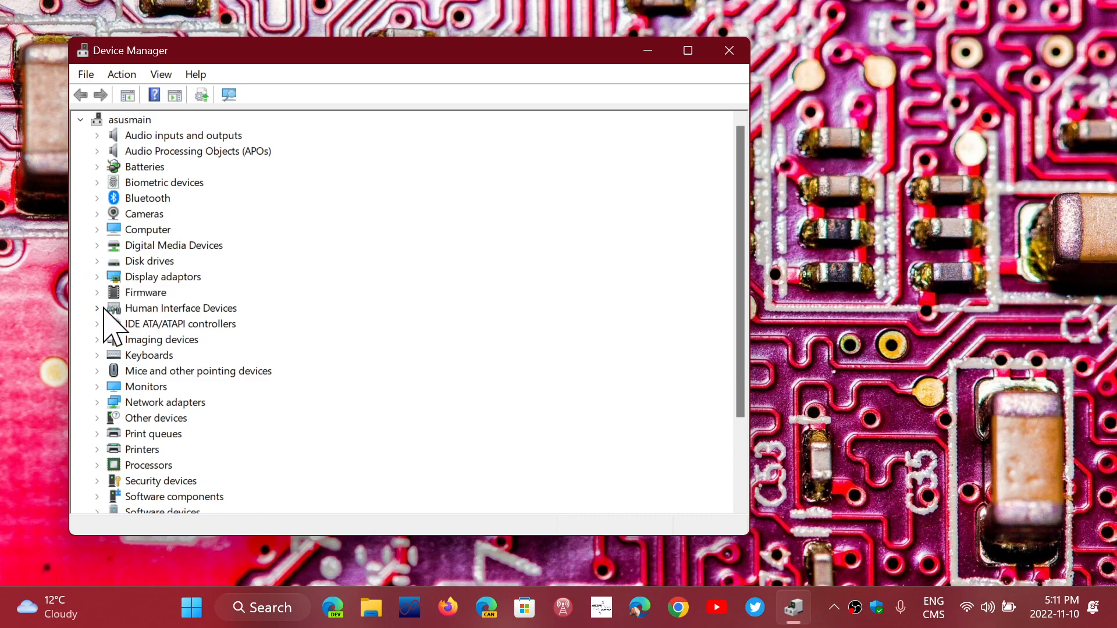
View the ASUS Precision Touchpad driver details: version 11.0.0.32, dated 2019-10-01.
{"action": "left_click", "coordinate": [97, 307]}
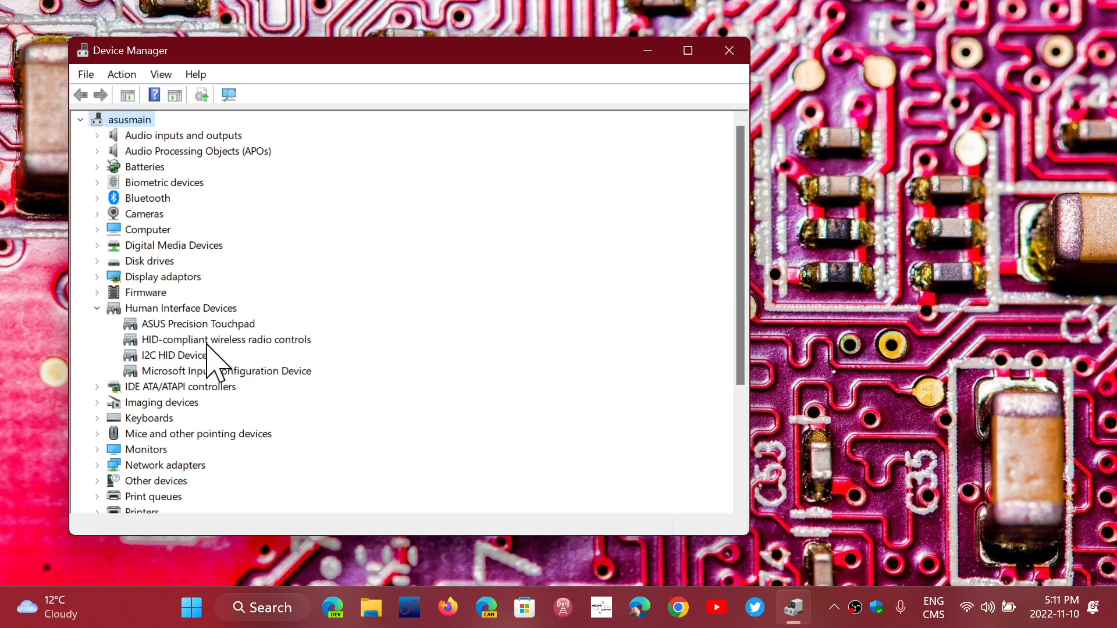
{"action": "double_click", "coordinate": [198, 324]}
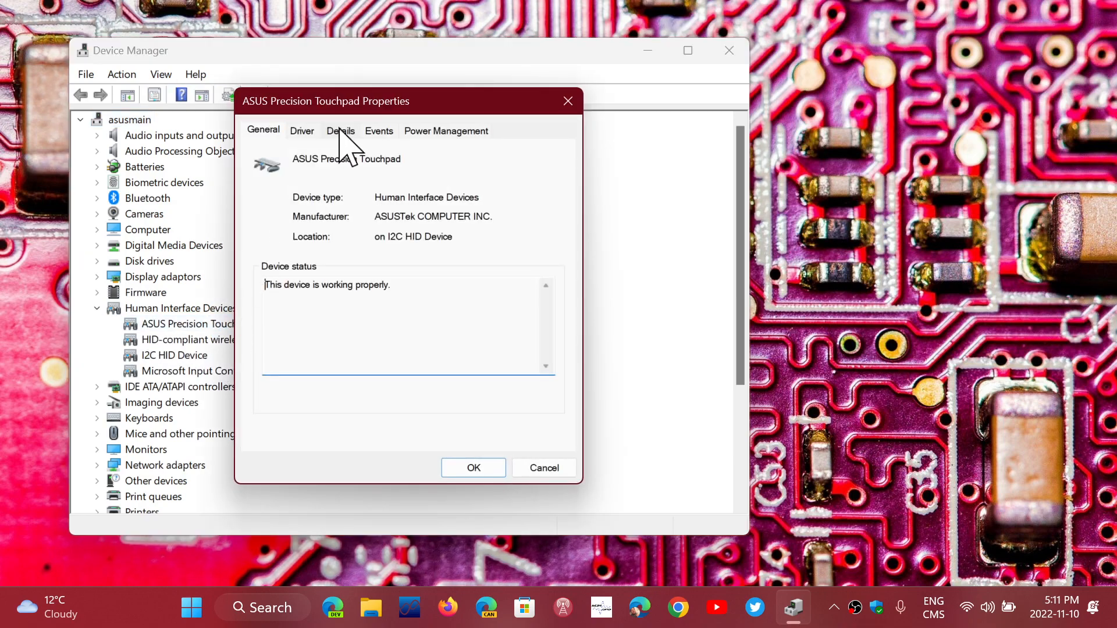
{"action": "left_click", "coordinate": [302, 130]}
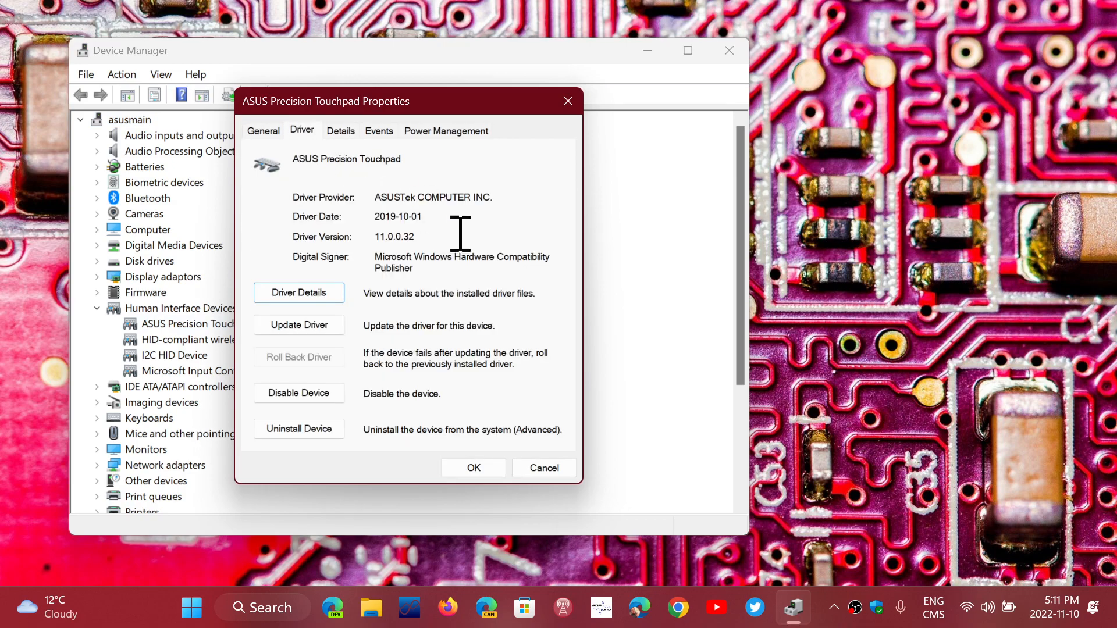
{"action": "mouse_move", "coordinate": [433, 217]}
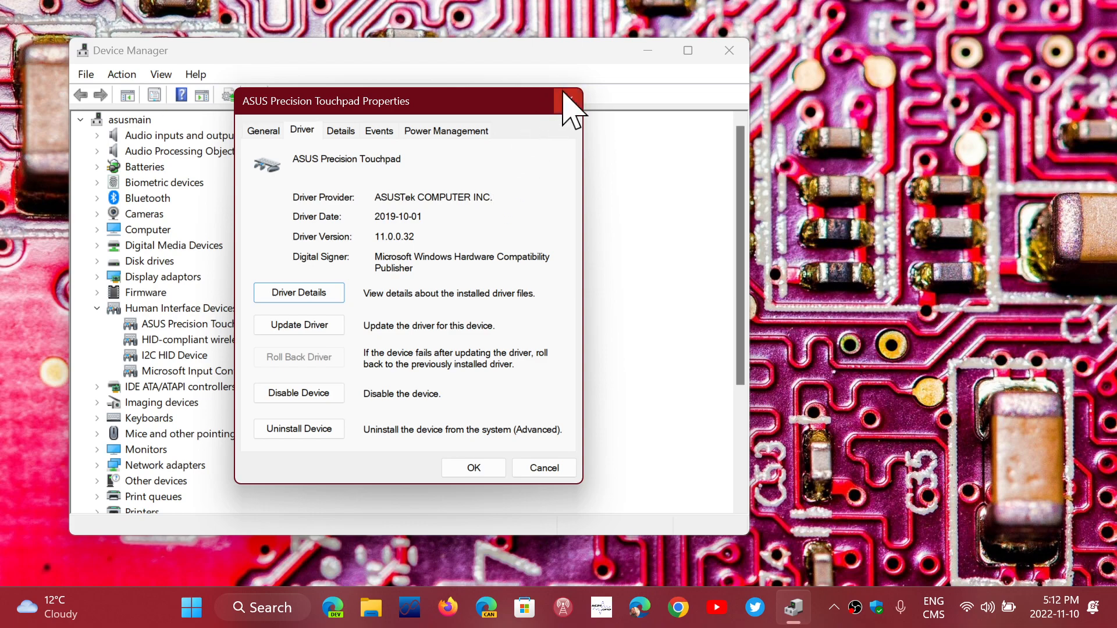
Close the touchpad properties and open the NVIDIA GeForce GTX 1660 Ti properties under Display adaptors.
{"action": "left_click", "coordinate": [568, 100]}
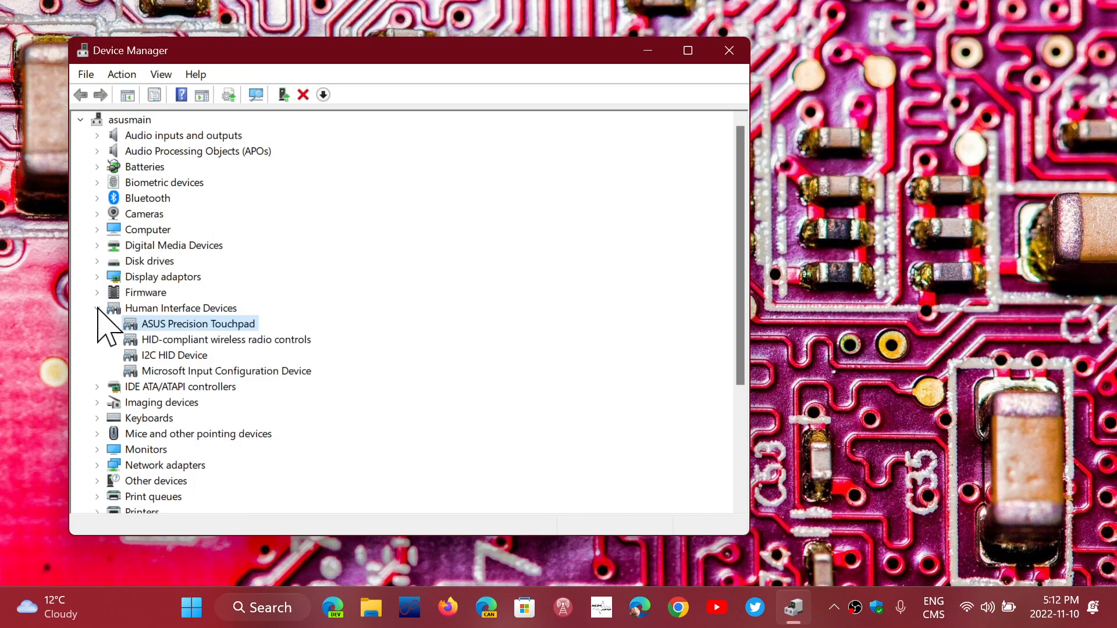
{"action": "left_click", "coordinate": [97, 307]}
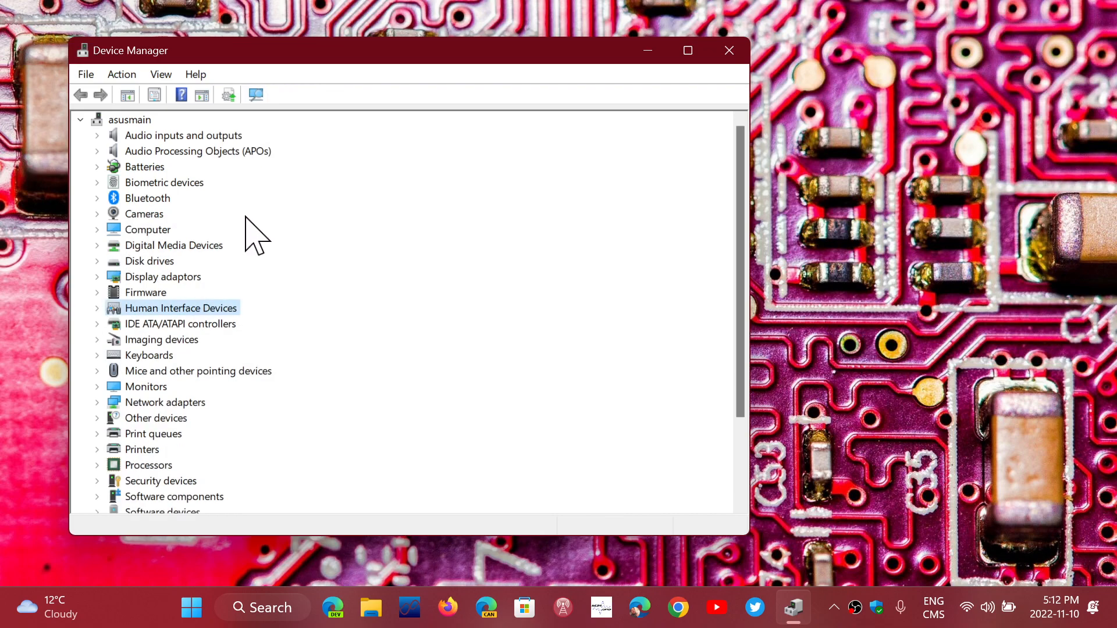
{"action": "mouse_move", "coordinate": [99, 292]}
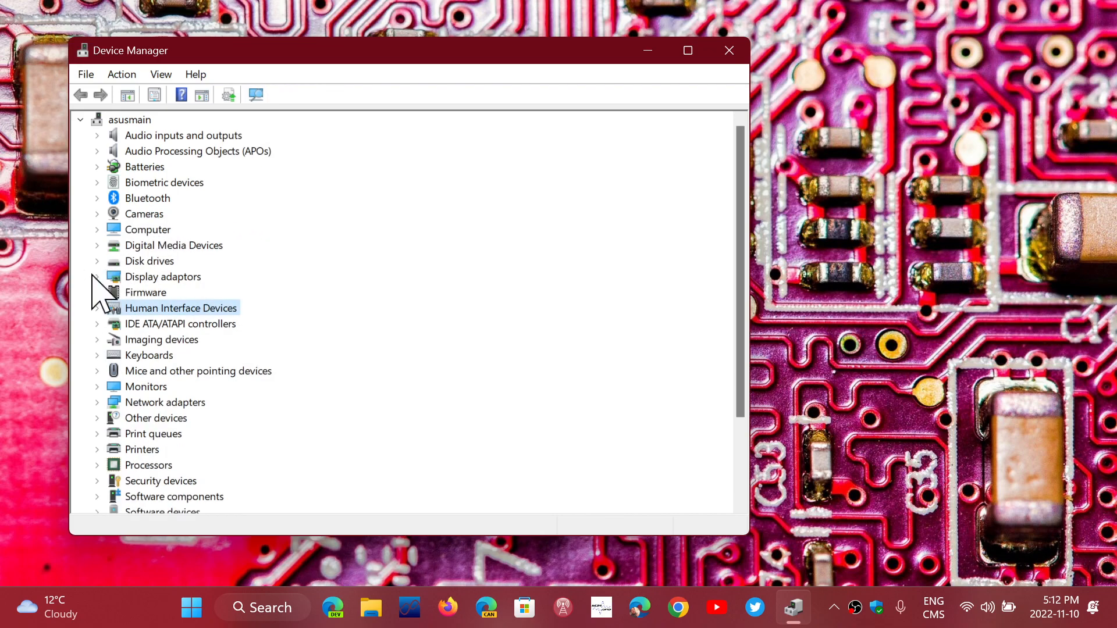
{"action": "left_click", "coordinate": [97, 276]}
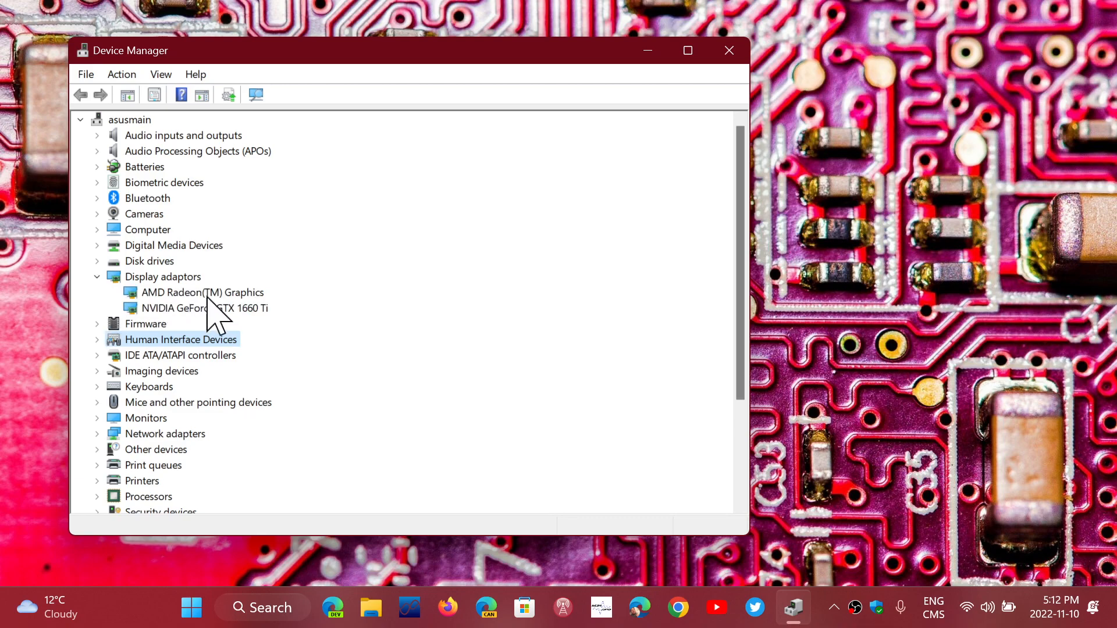
{"action": "double_click", "coordinate": [200, 308]}
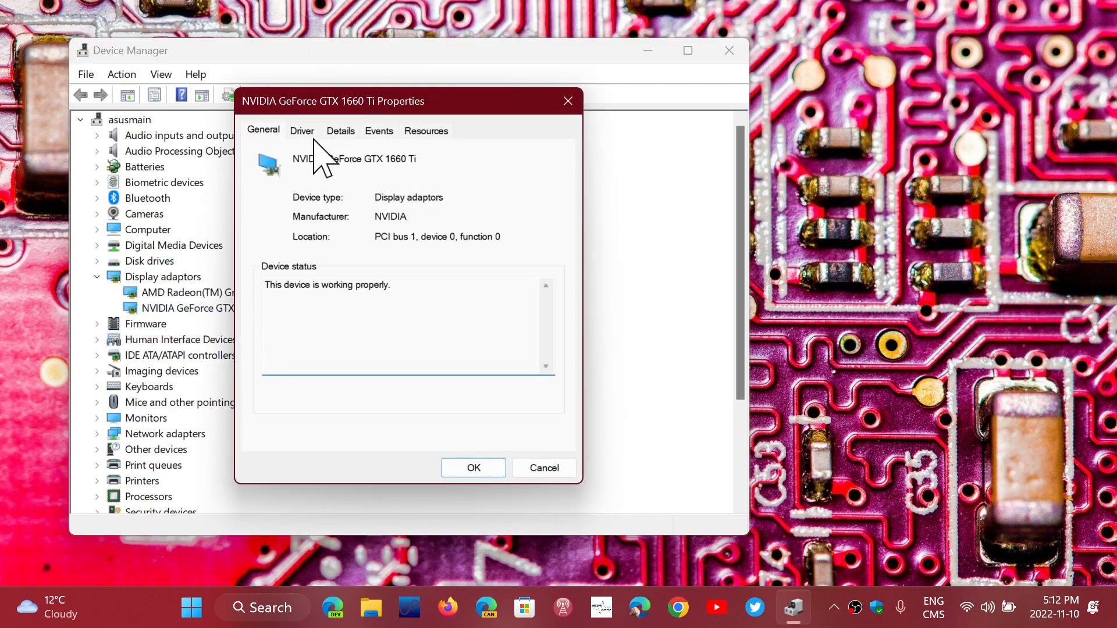
Check NVIDIA driver version 31.0.15.2225 (2022-10-06), then close the dialog and Device Manager.
{"action": "left_click", "coordinate": [301, 130]}
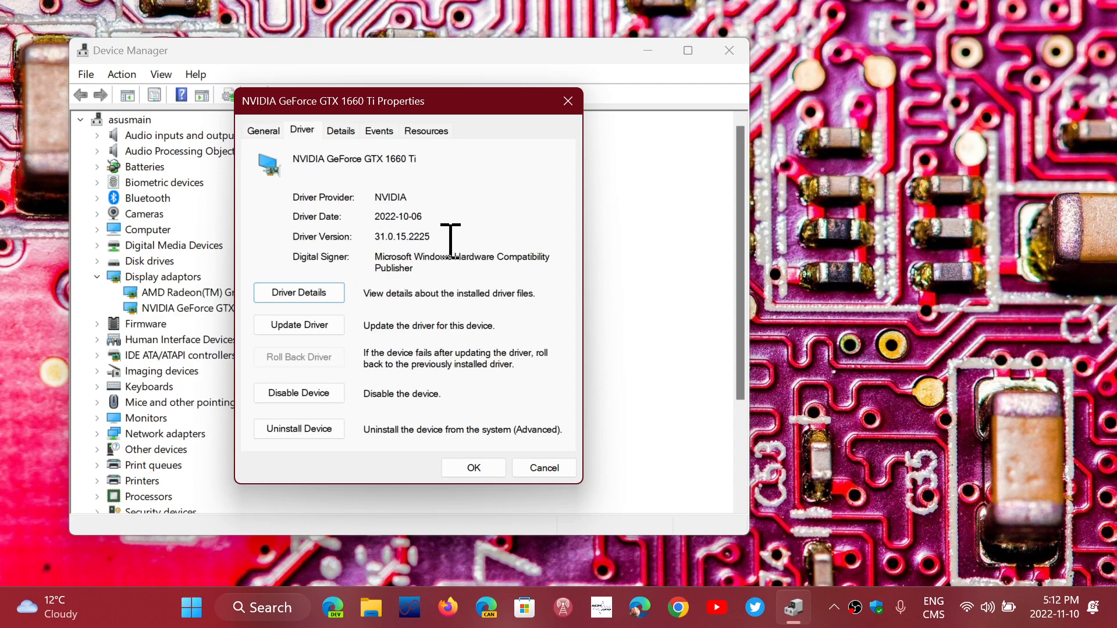
{"action": "mouse_move", "coordinate": [387, 222]}
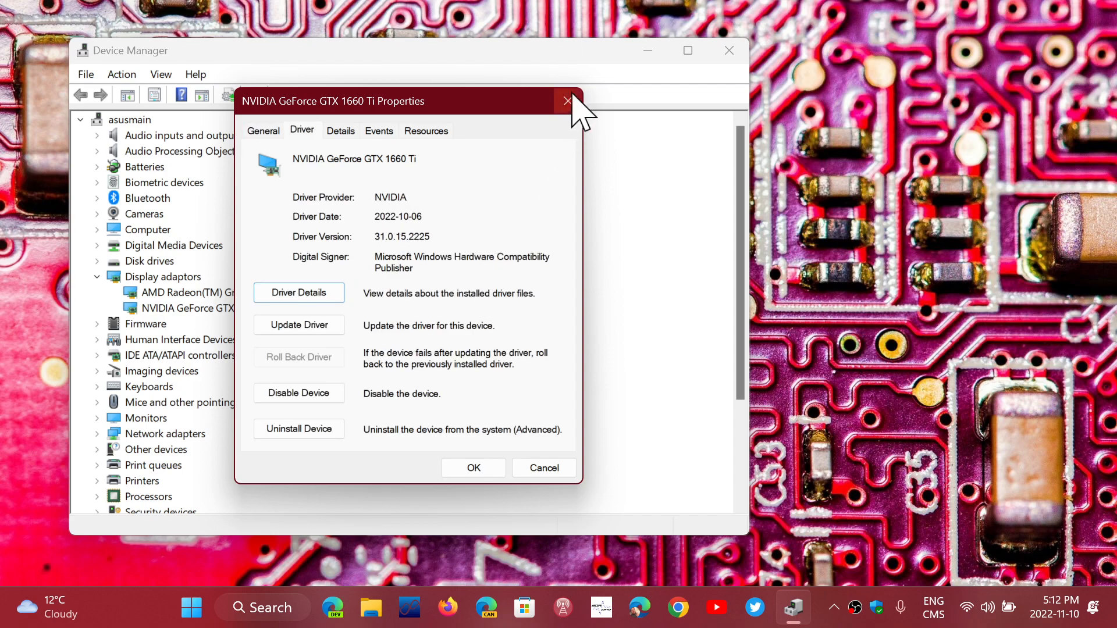
{"action": "left_click", "coordinate": [566, 102]}
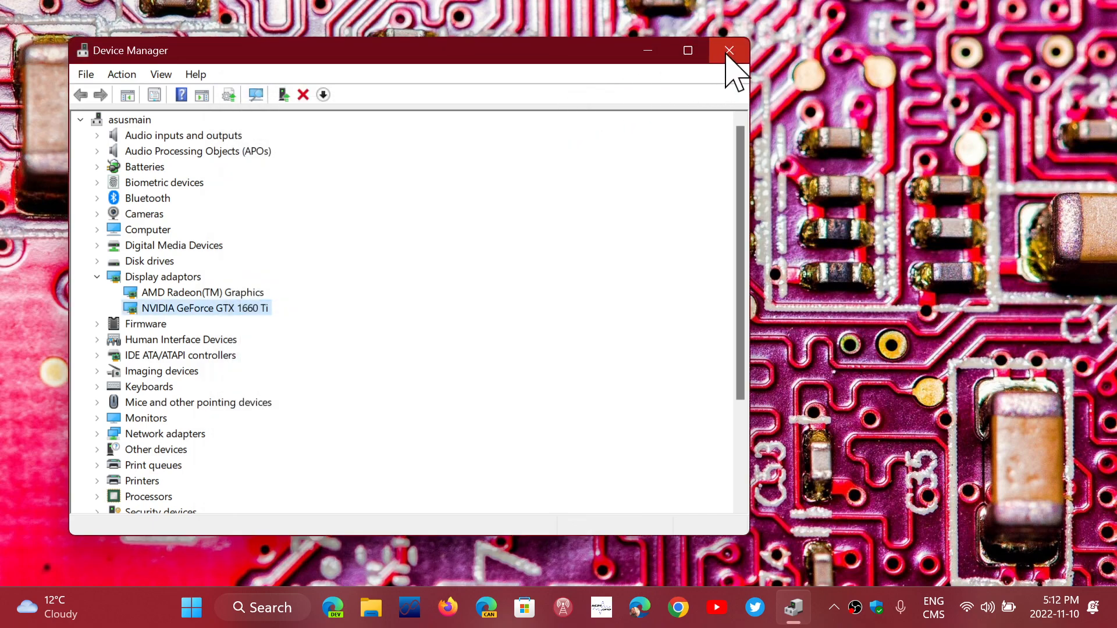
{"action": "left_click", "coordinate": [729, 51]}
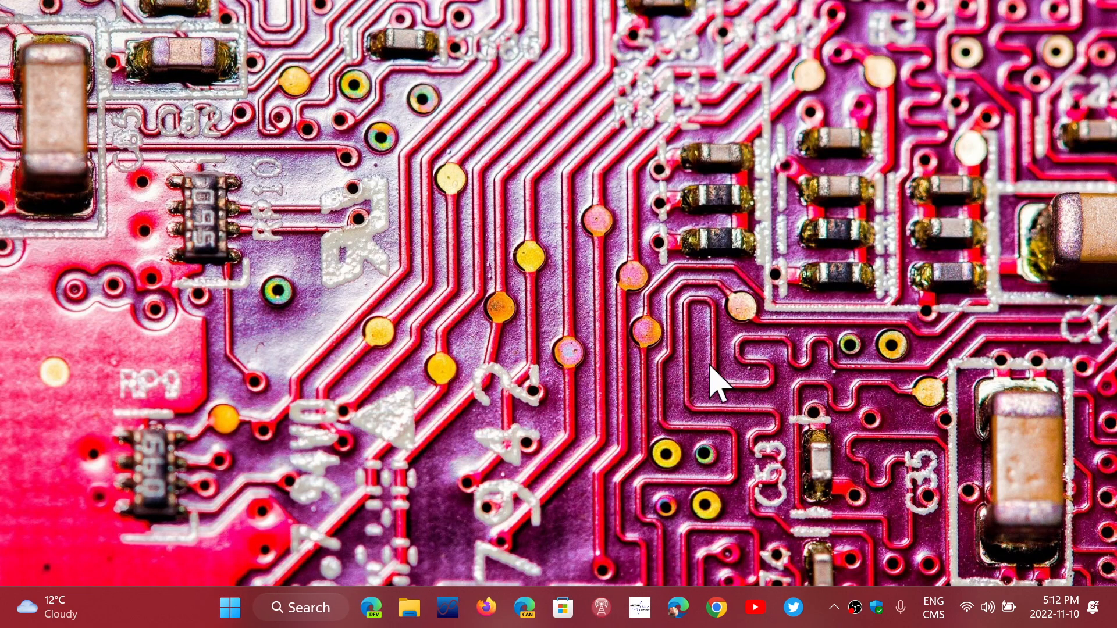